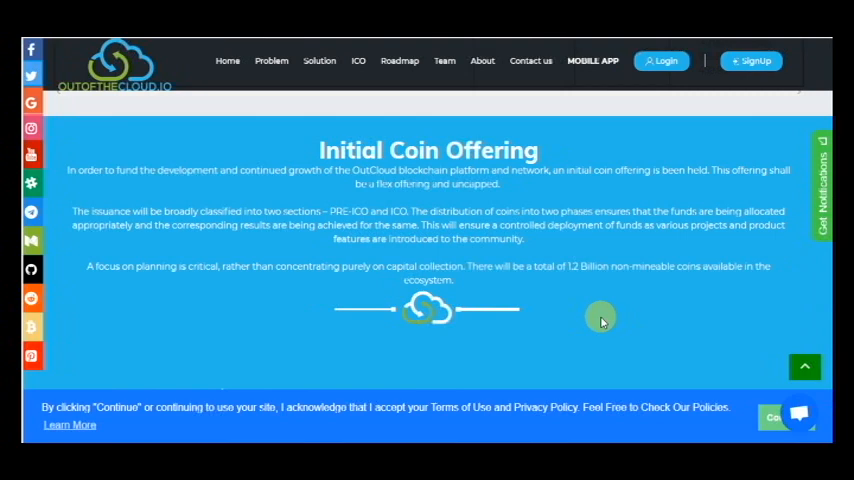
mouse_move(608, 296)
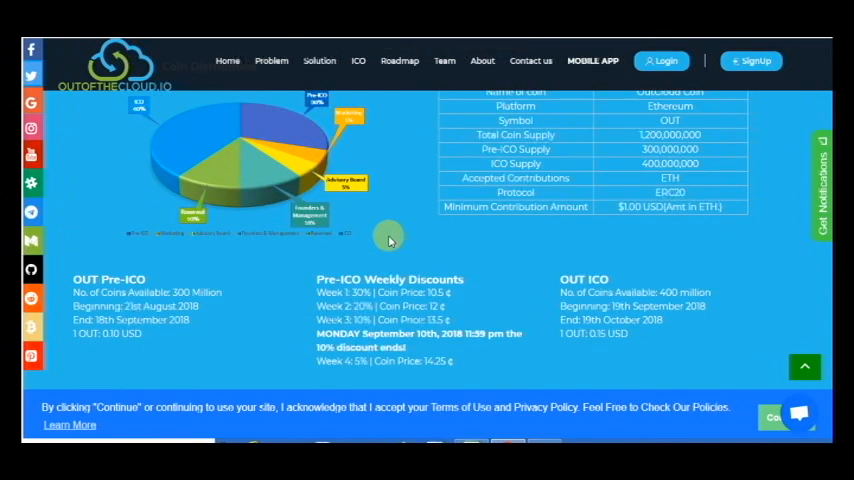
mouse_move(376, 252)
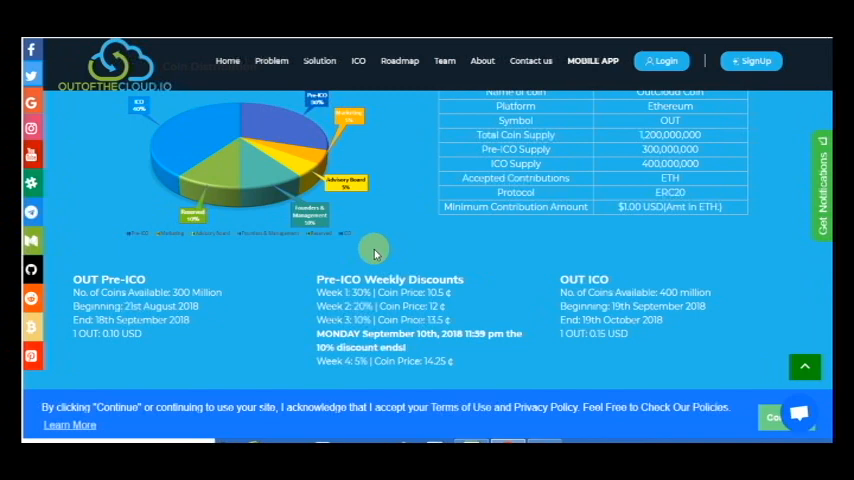
drag(376, 250, 156, 348)
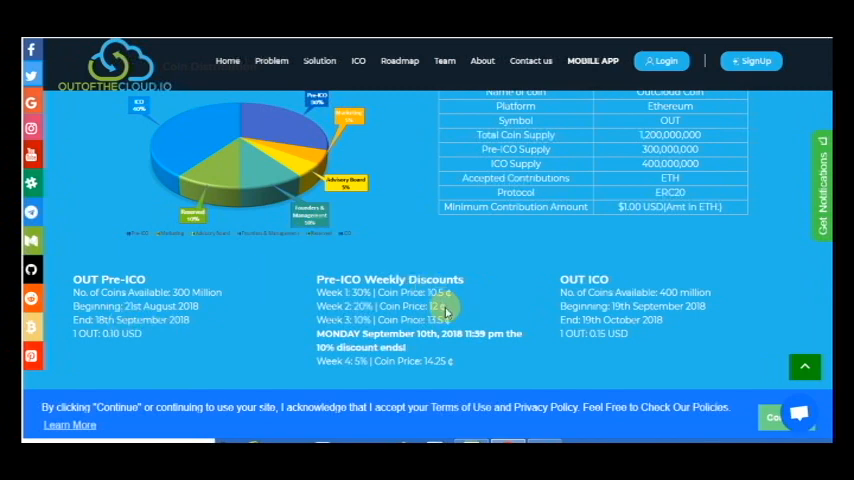
mouse_move(458, 356)
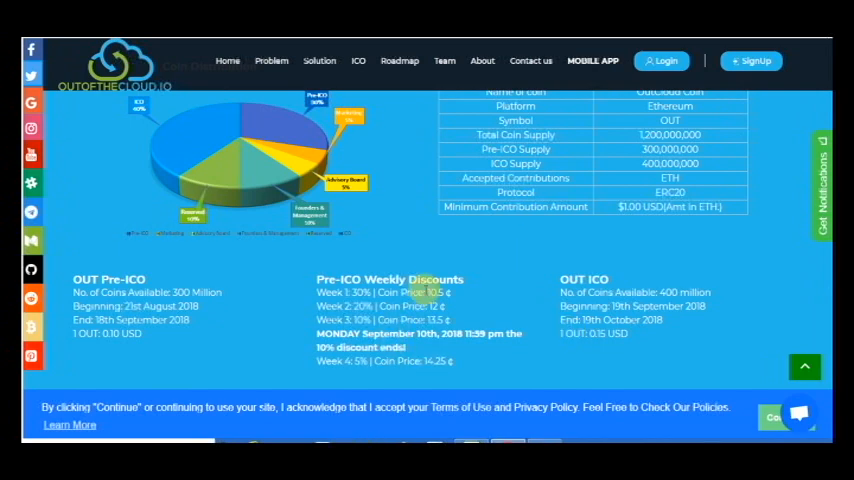
Scroll past the token sale section through the roadmap milestones from 2012 development to 2023 user targets.
scroll(down, 3)
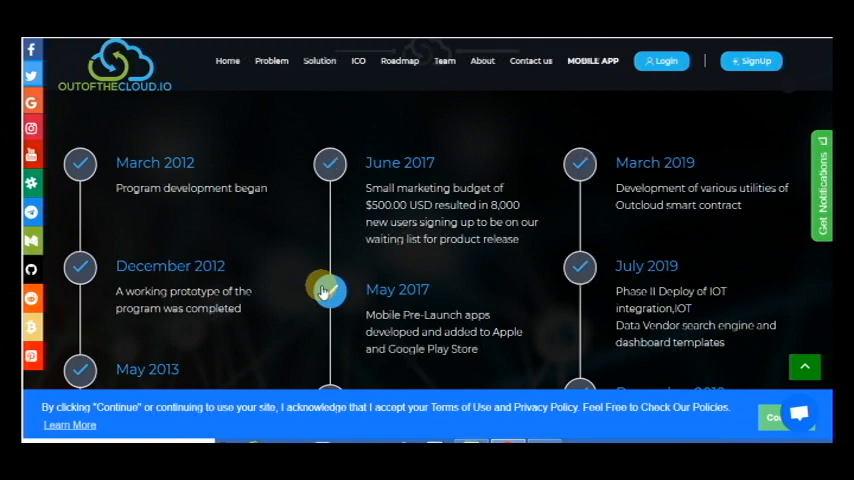
scroll(down, 3)
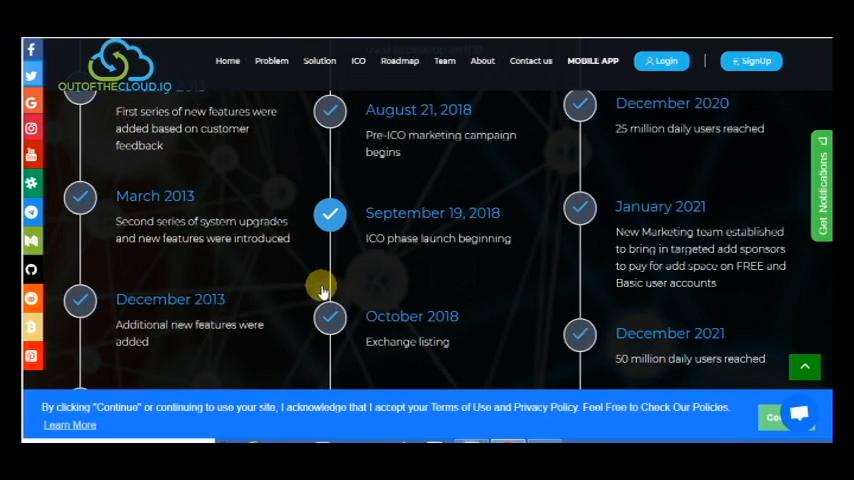
scroll(down, 3)
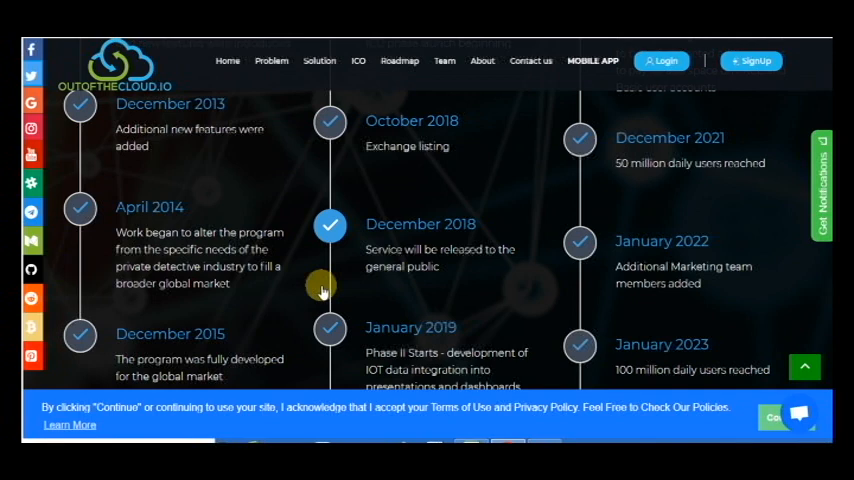
scroll(down, 3)
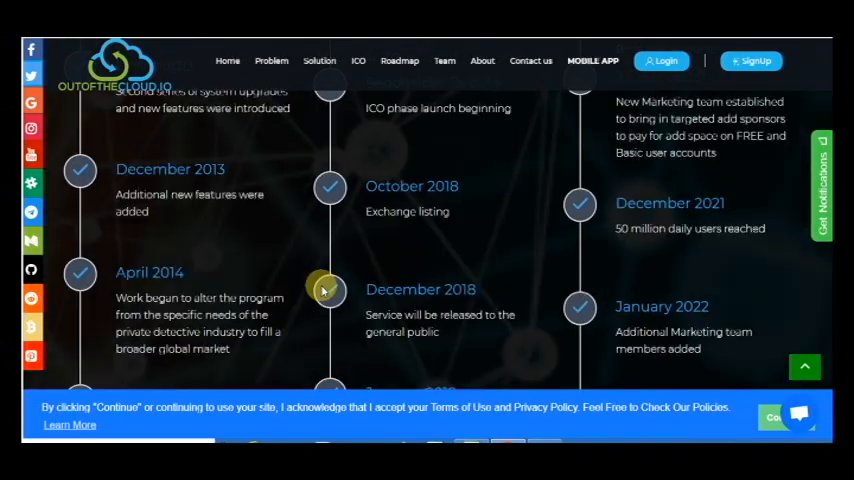
scroll(up, 3)
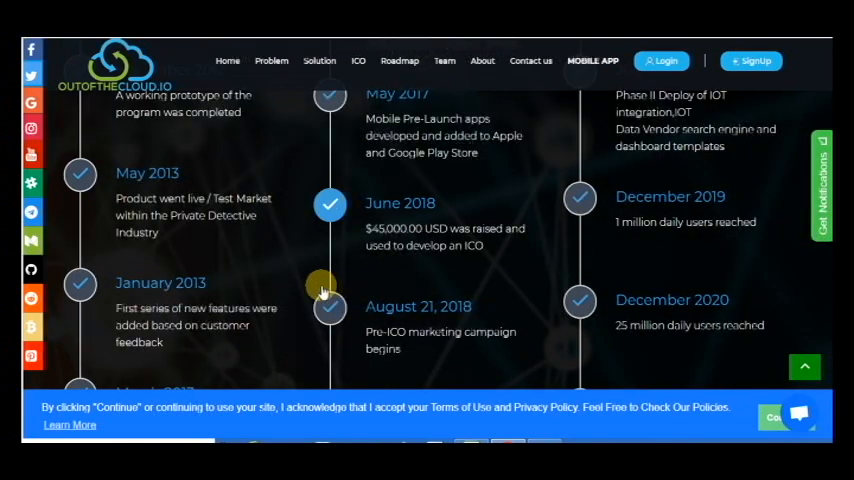
scroll(down, 3)
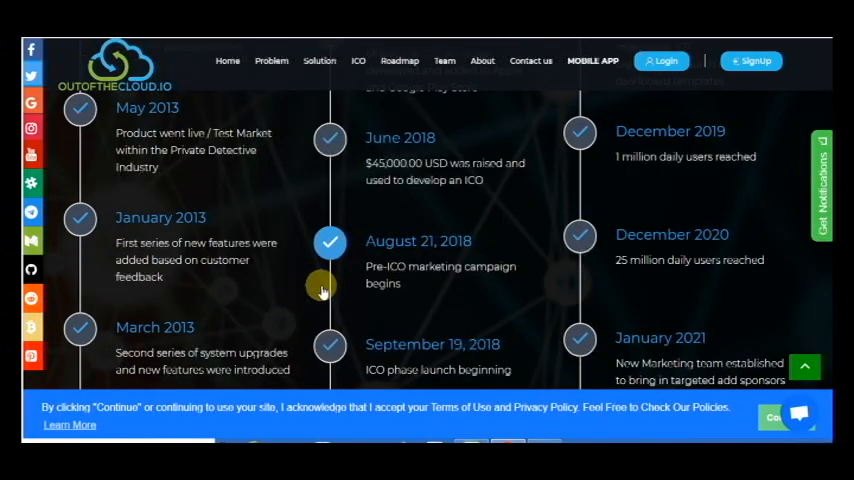
scroll(down, 3)
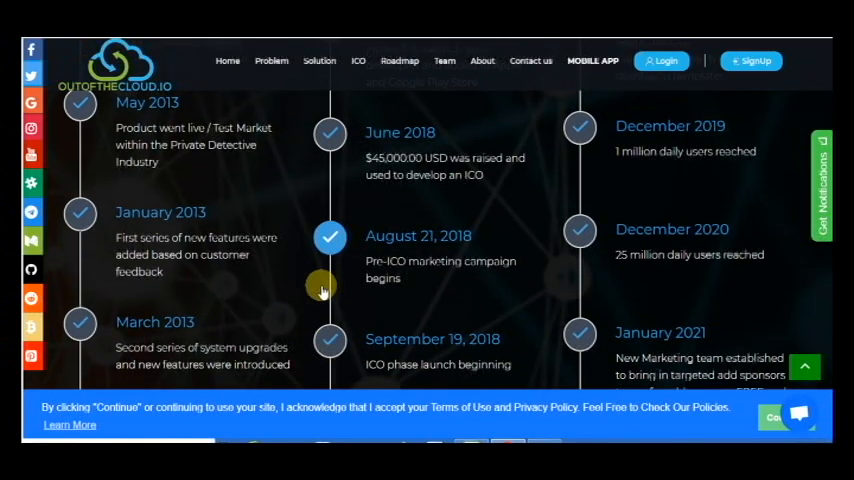
scroll(down, 3)
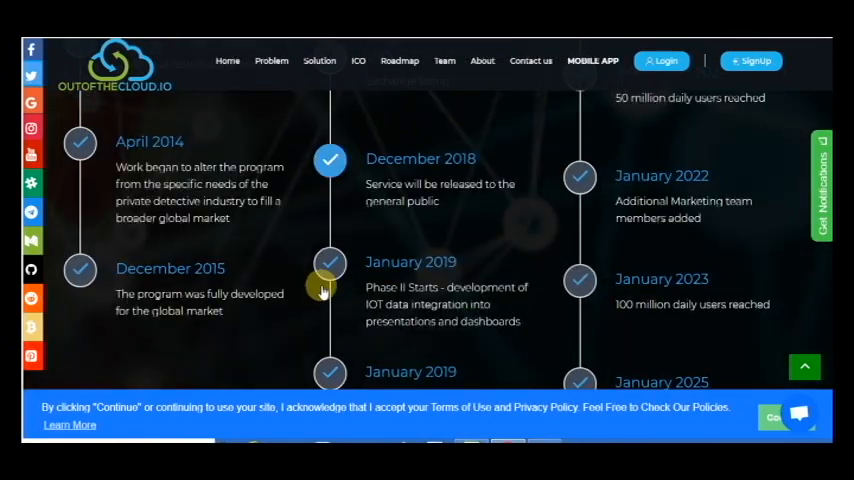
Scroll to the blog posts: walkthrough tutorial, 'Why OutoftheCloud?' and 'Dashboards are the future'.
scroll(down, 3)
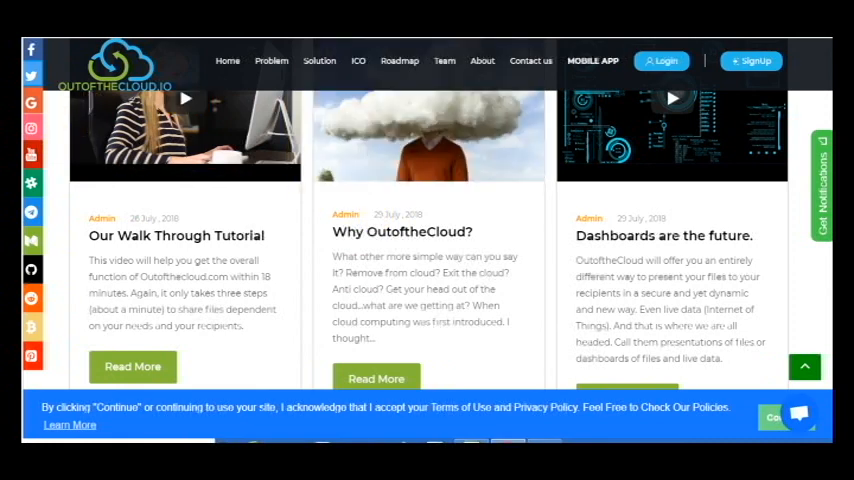
Scroll past the blog to the partner logos and Expert Team profiles such as Ravi Ram Kallepalli and Stan Ivasyuk.
scroll(down, 3)
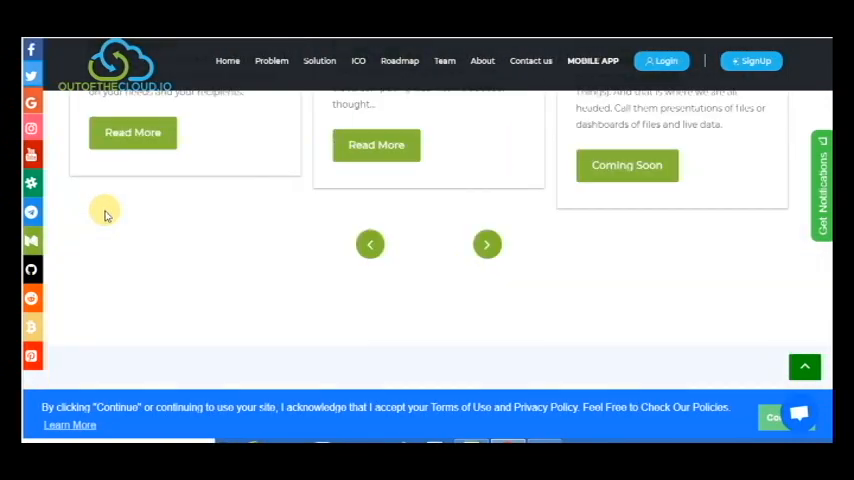
scroll(down, 3)
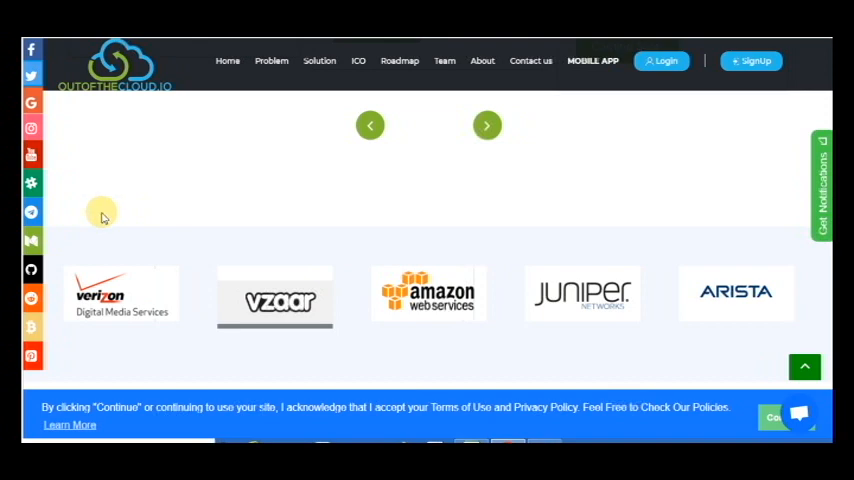
mouse_move(278, 236)
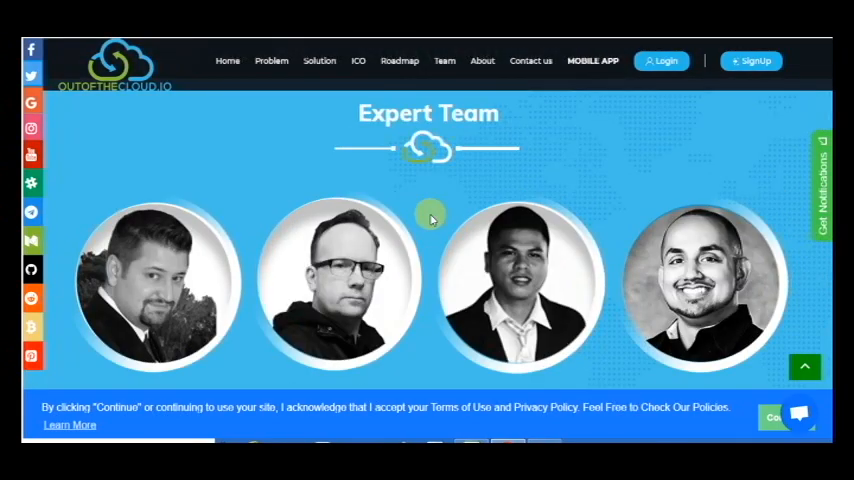
mouse_move(520, 284)
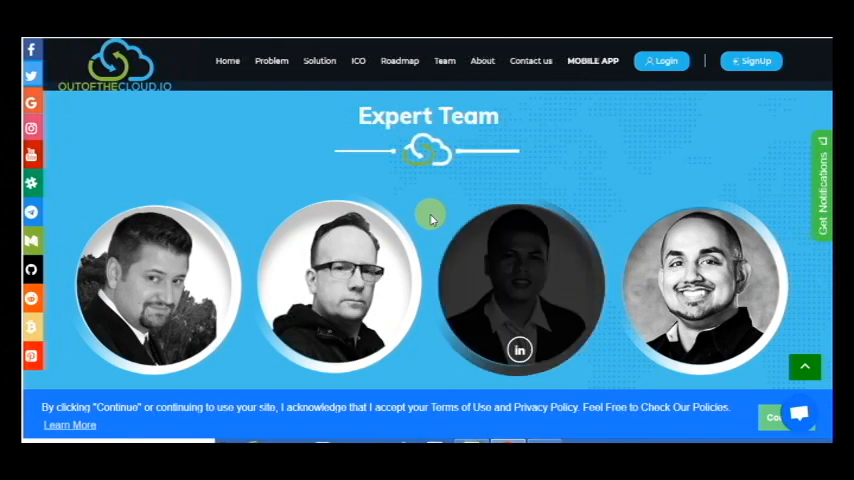
scroll(down, 3)
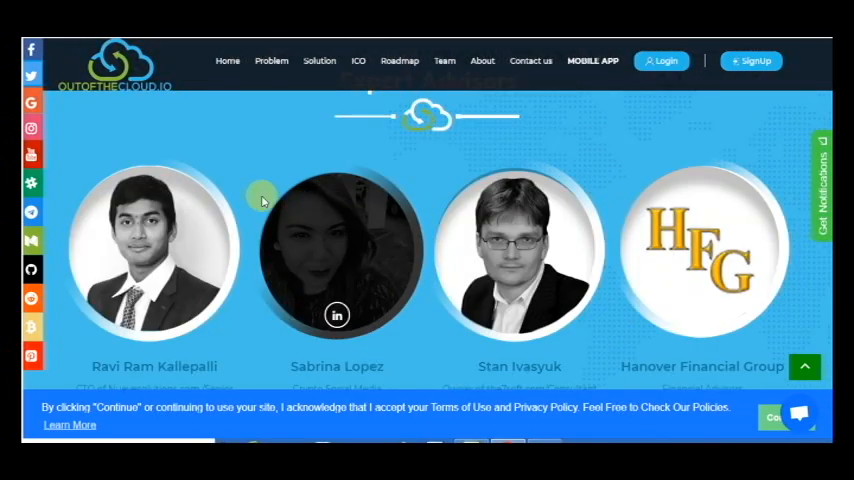
scroll(down, 3)
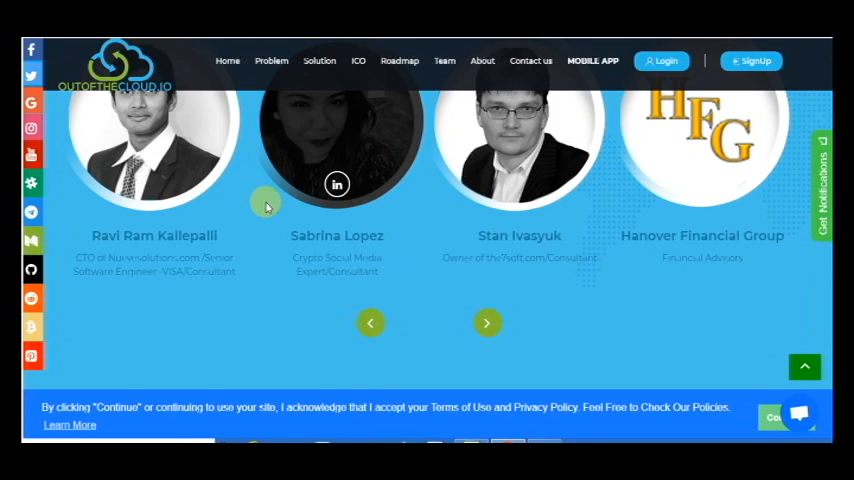